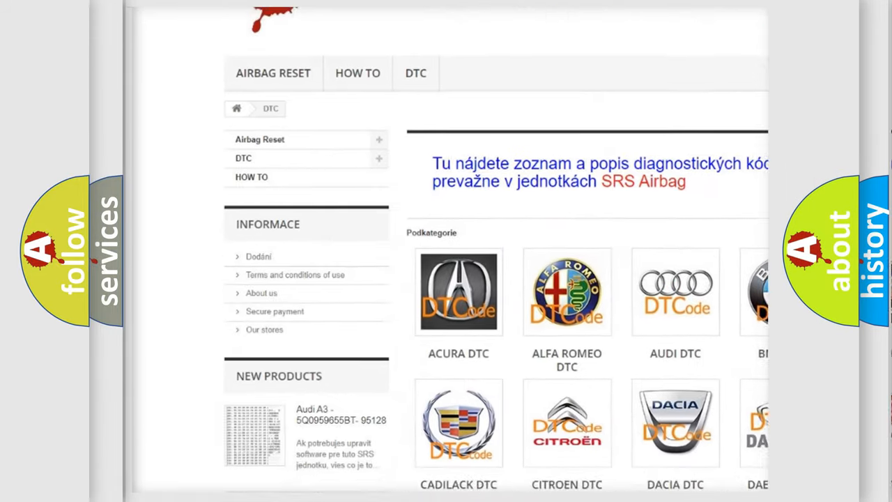
pyautogui.scroll(-3)
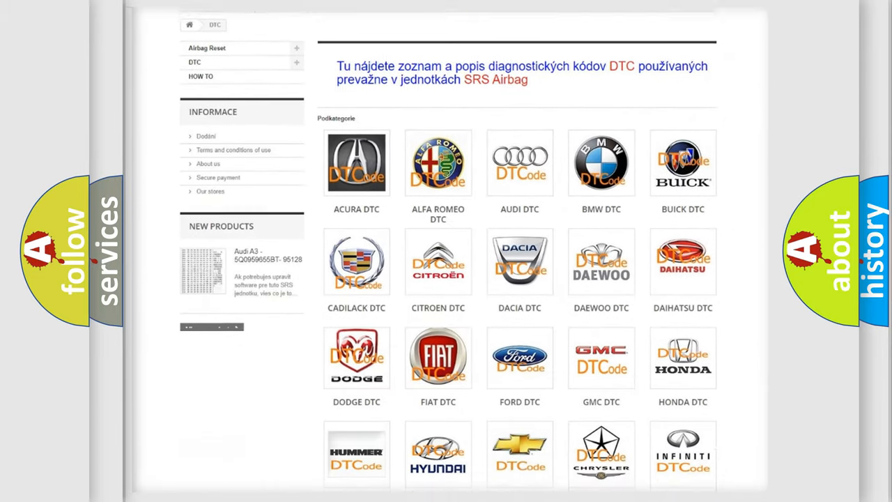
pyautogui.scroll(-3)
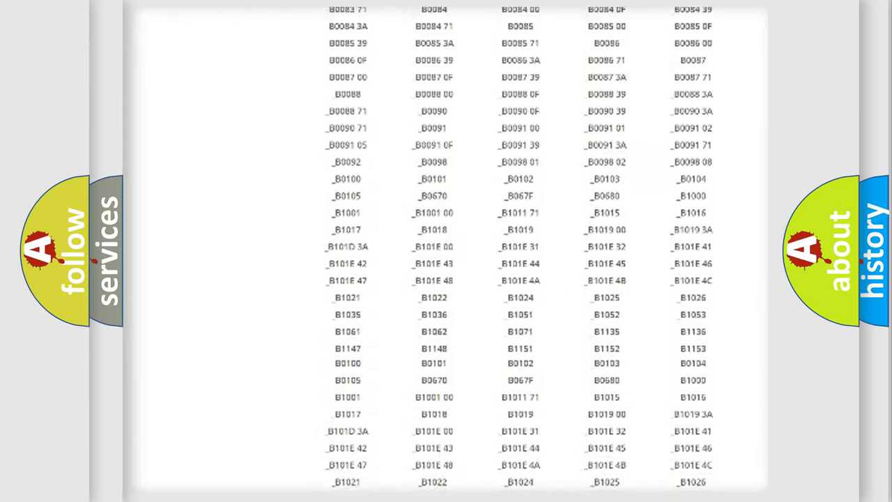
pyautogui.scroll(-3)
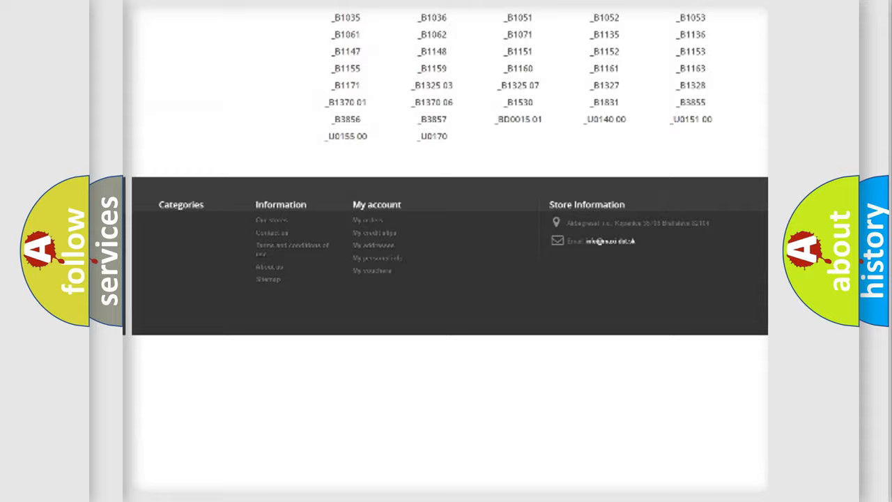
pyautogui.scroll(3)
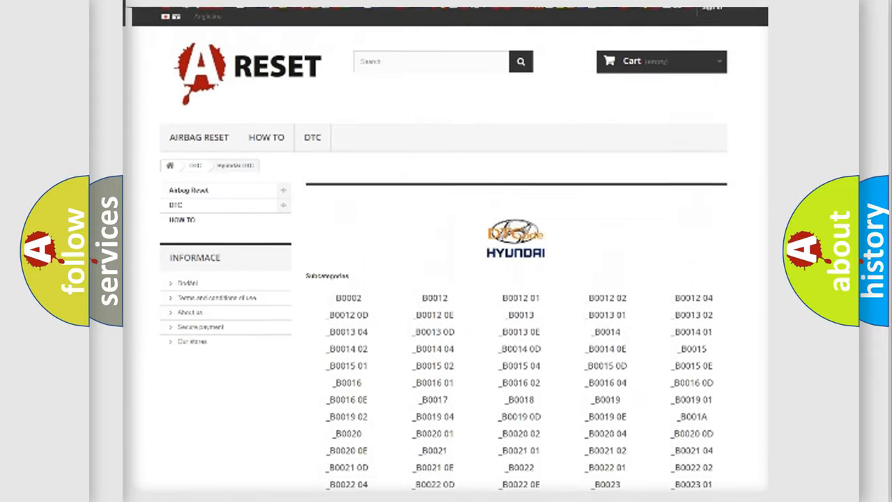
pyautogui.scroll(3)
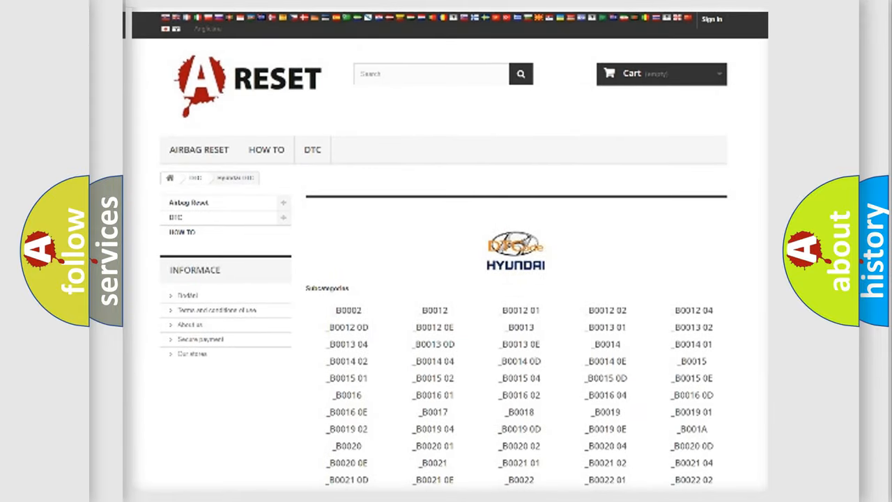